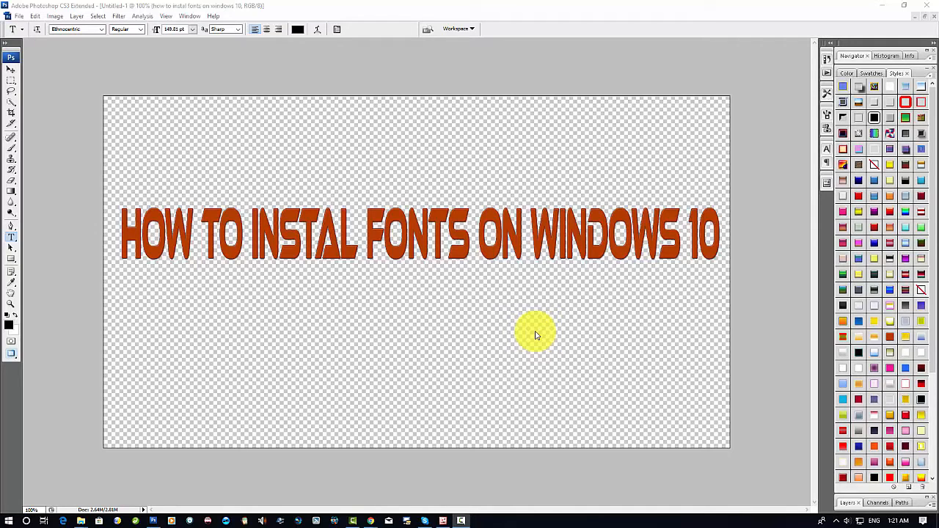
mouse_move(723, 10)
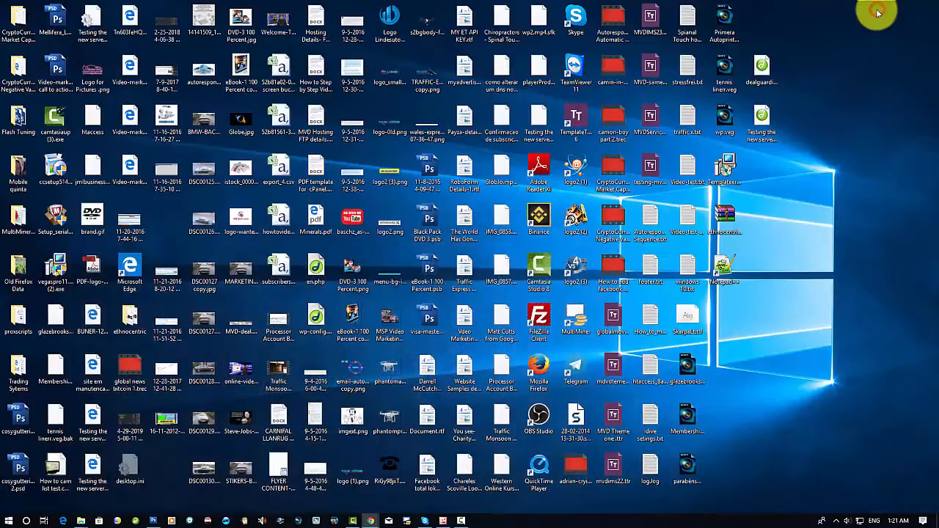
mouse_move(374, 520)
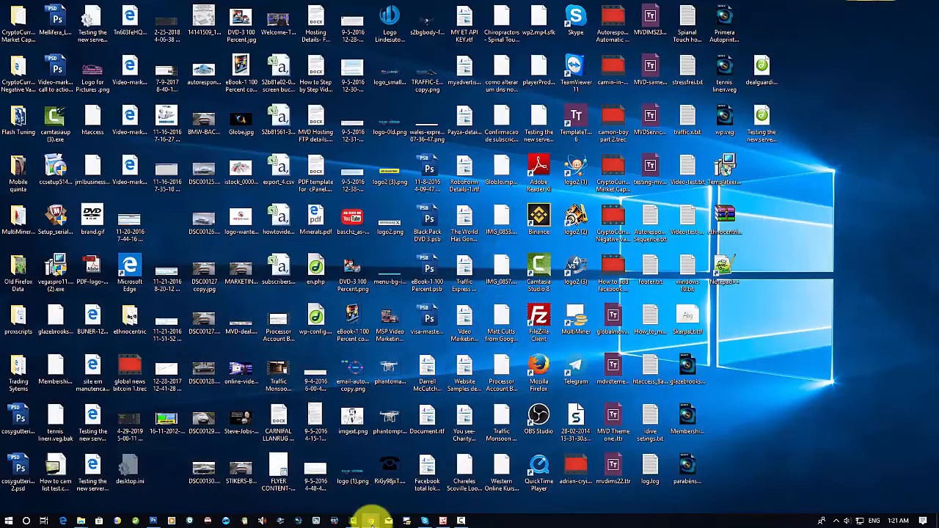
- Bring up Chrome on the dafont.com listing of fonts starting with E
left_click(370, 521)
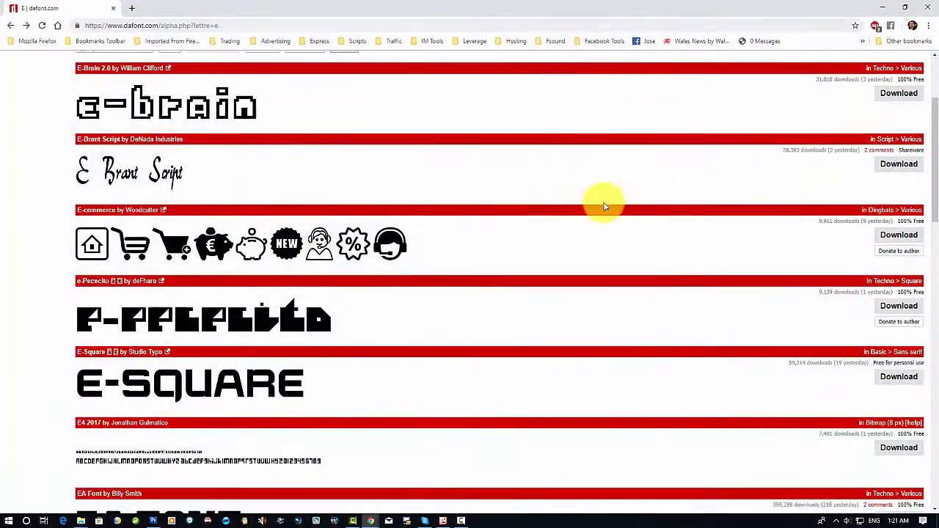
scroll("down", 3)
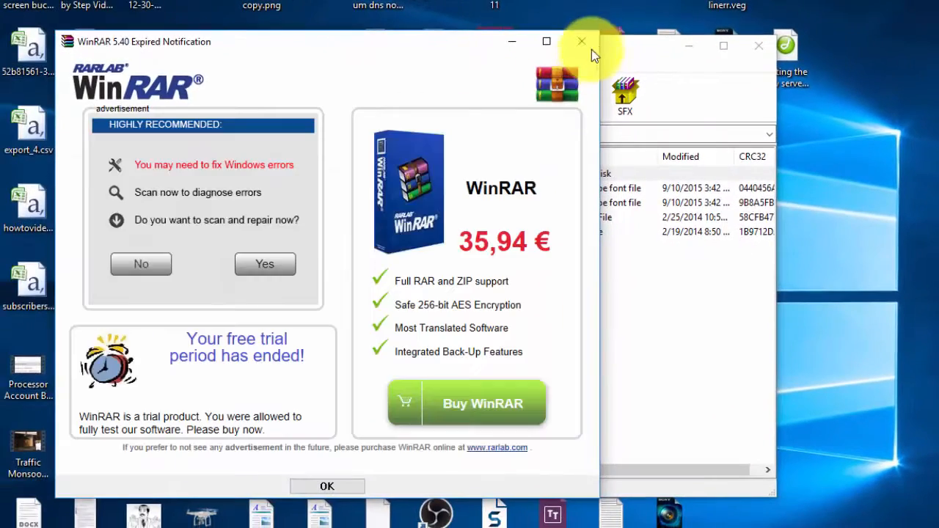
- Extract the ethnocentric archive to Desktop\ethnocentric and open that folder
left_click(581, 41)
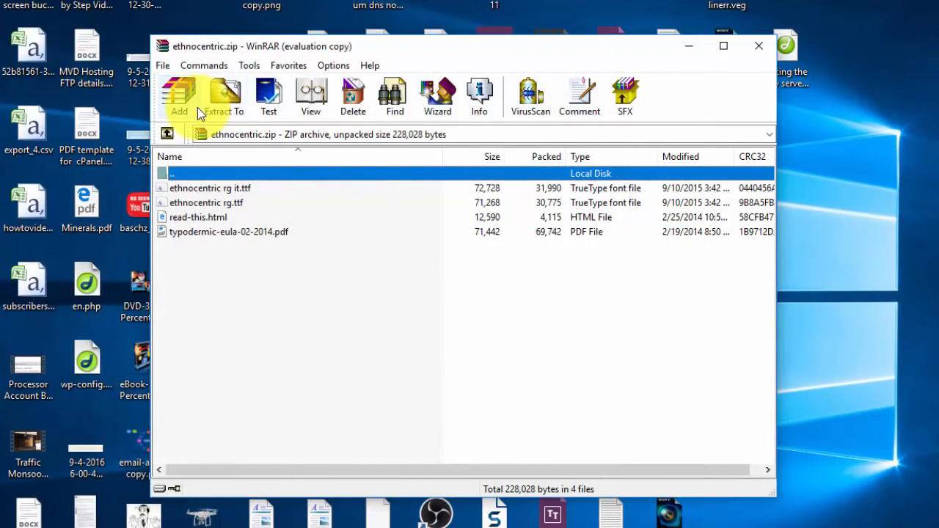
left_click(223, 96)
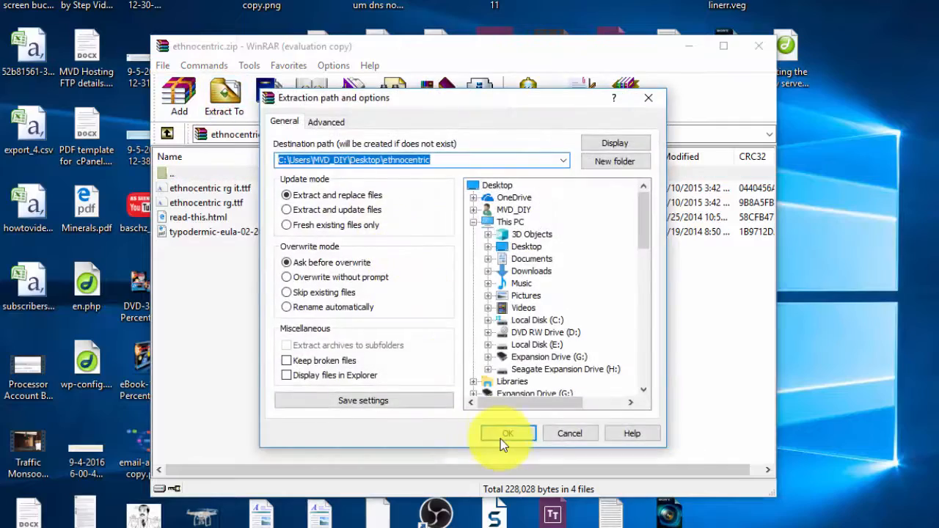
left_click(508, 433)
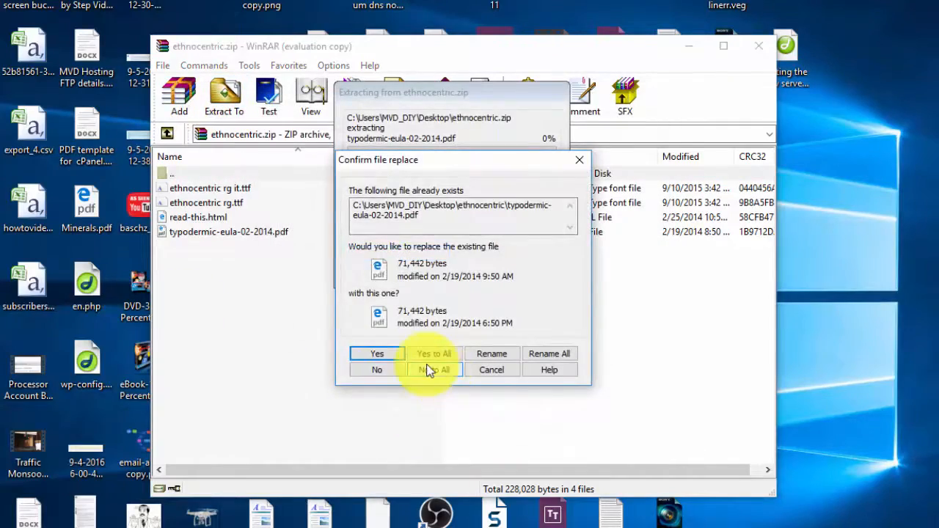
left_click(433, 369)
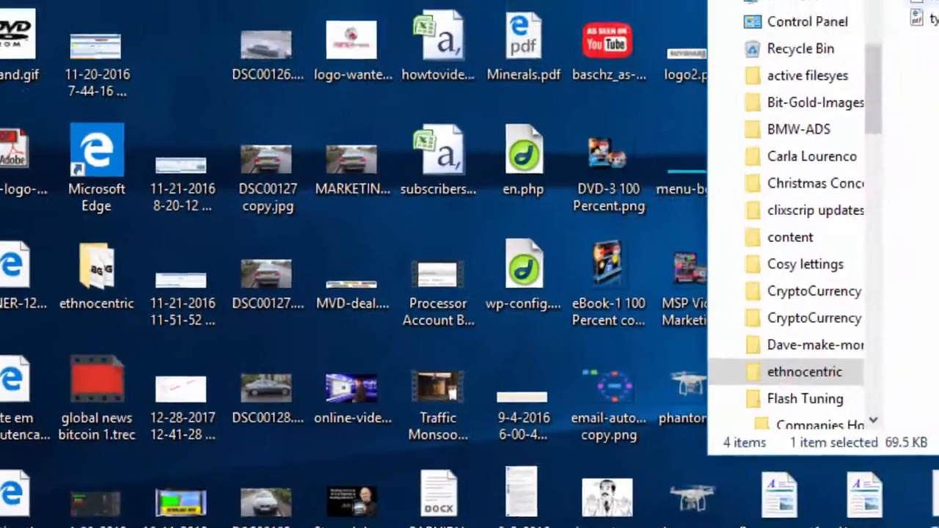
double_click(804, 372)
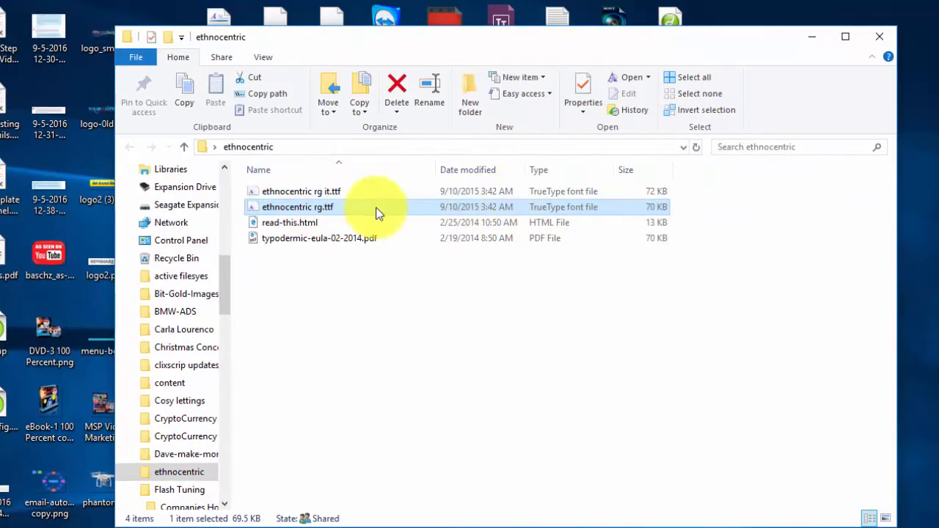
mouse_move(319, 209)
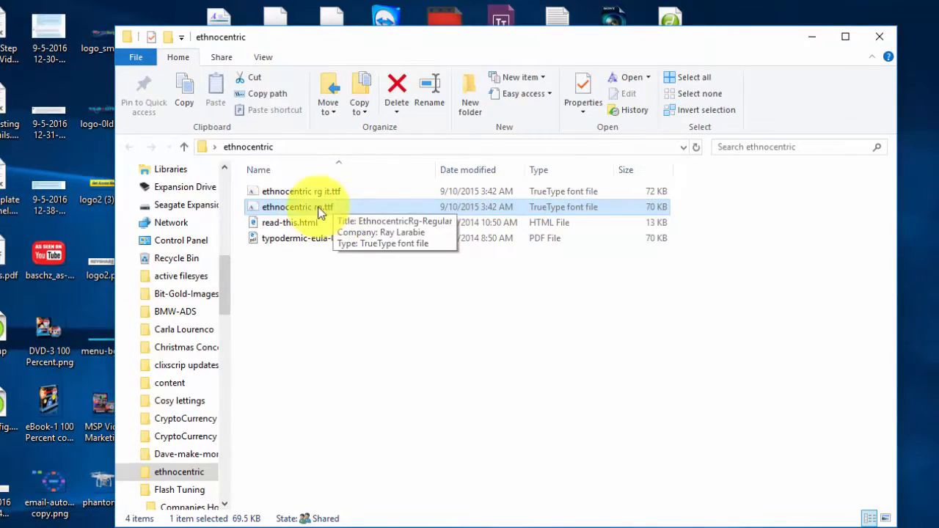
- Install ethnocentric rg it.ttf, replacing the existing Ethnocentric Rg Italic font
double_click(297, 206)
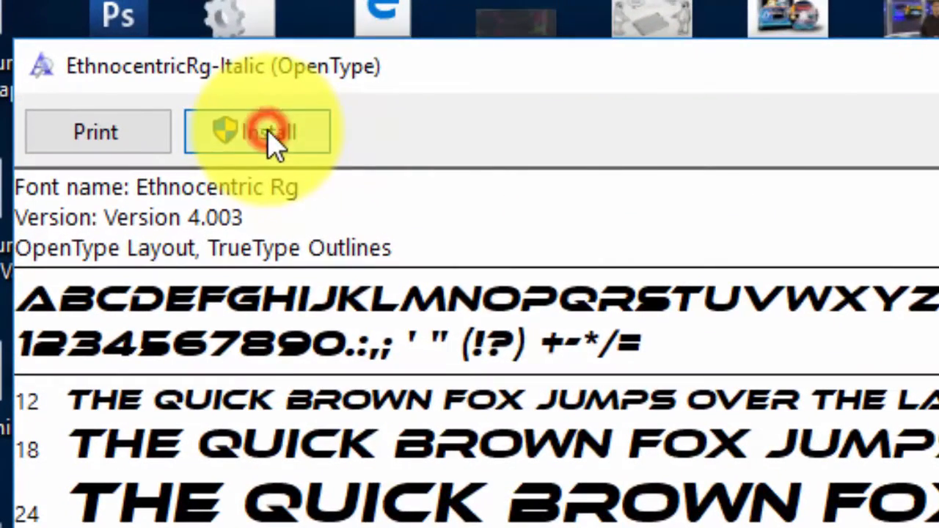
left_click(266, 131)
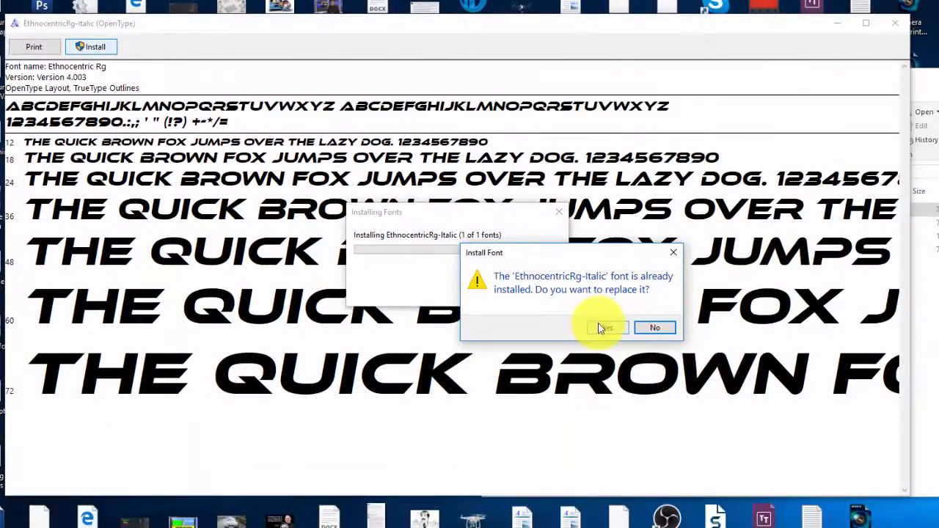
left_click(604, 327)
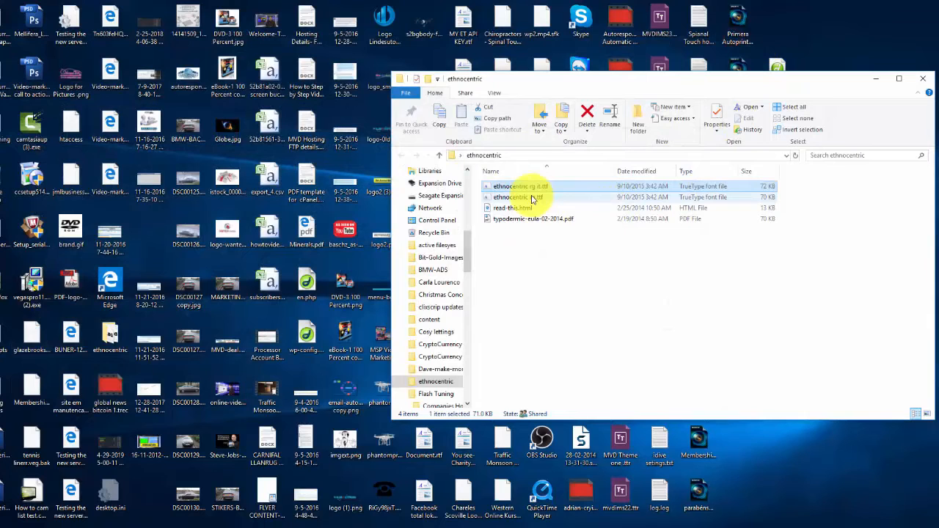
- Install ethnocentric rg.ttf, replacing the existing Ethnocentric Rg Regular font
left_click(535, 197)
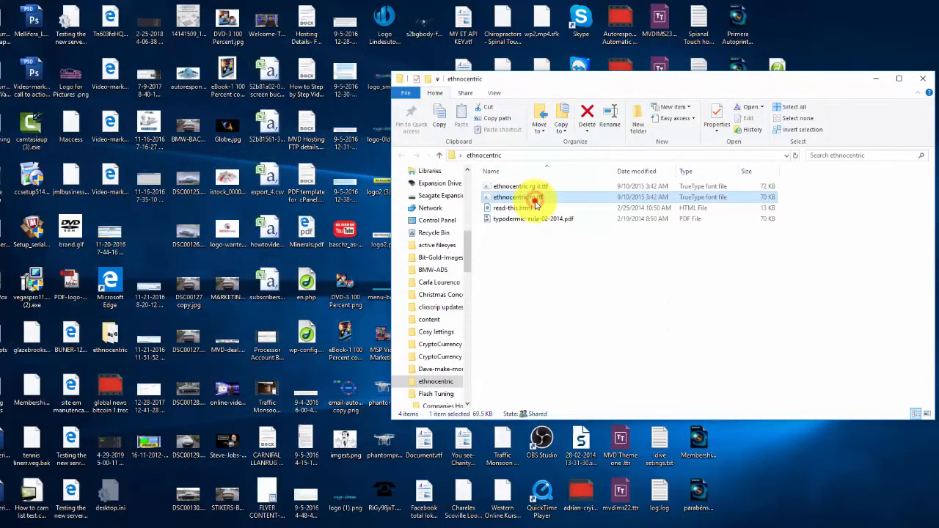
double_click(510, 197)
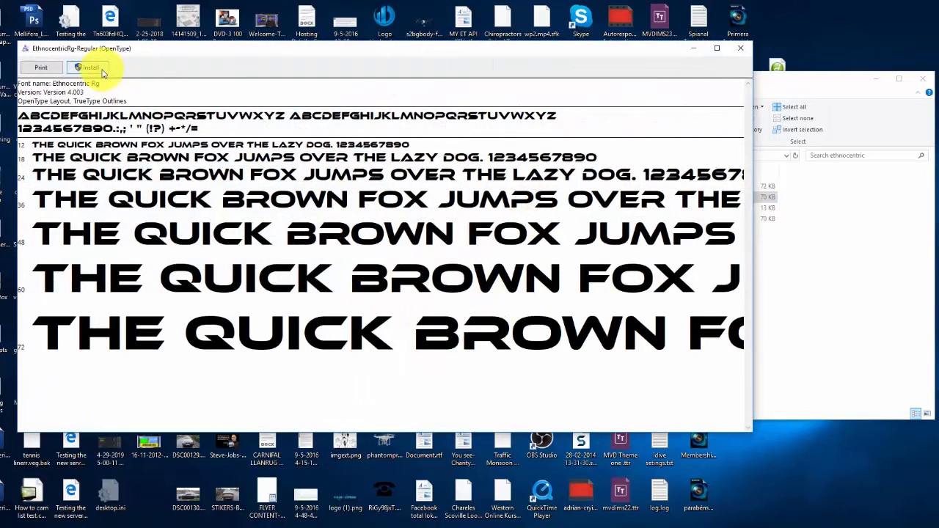
left_click(89, 67)
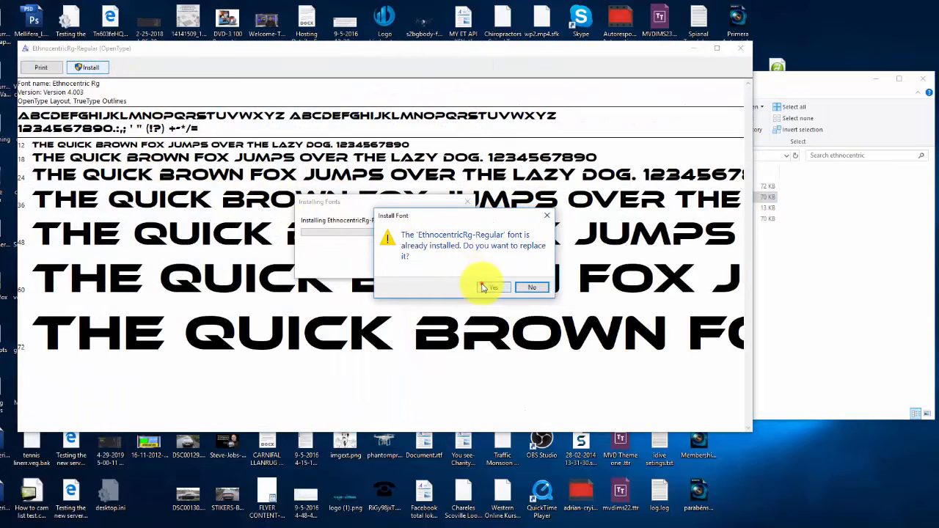
left_click(488, 287)
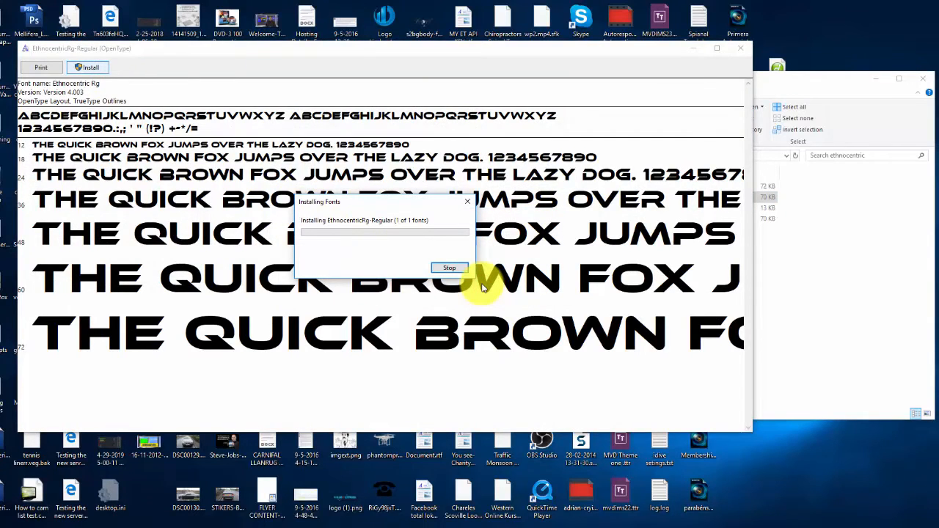